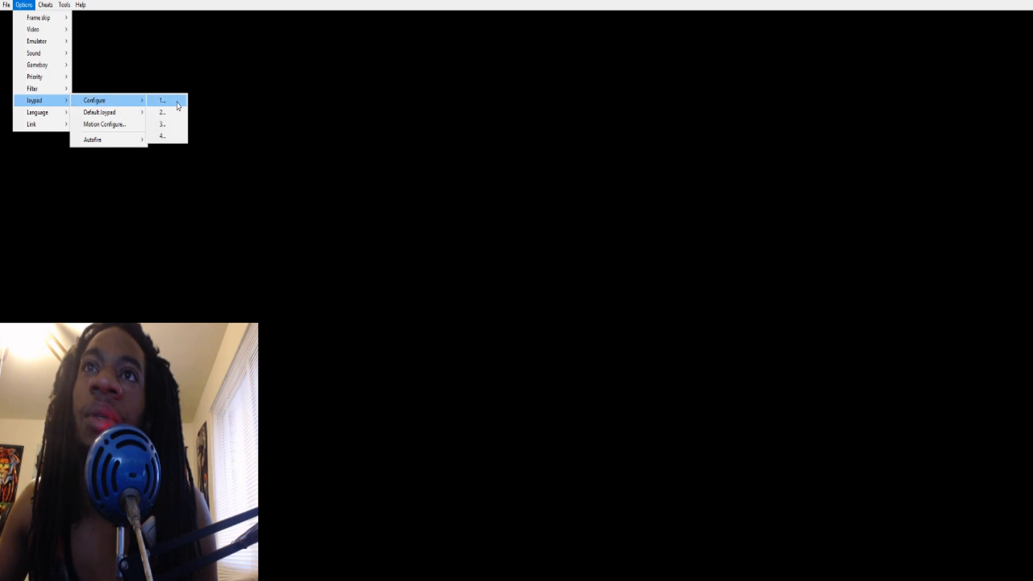
mouse_move(99, 112)
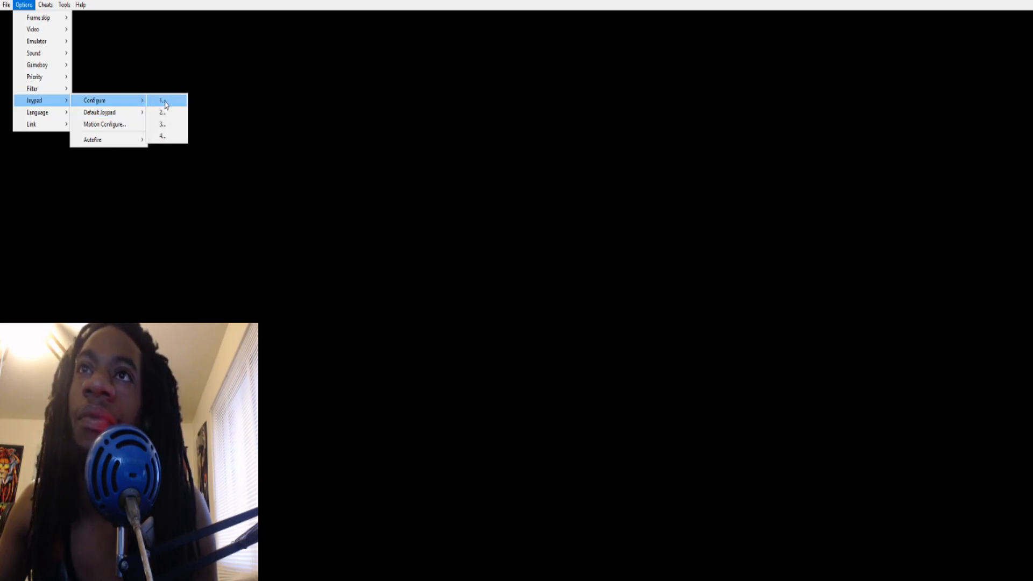
Open joypad 1 configuration and assign Left, Button A and another control to Joy1 inputs
click(162, 100)
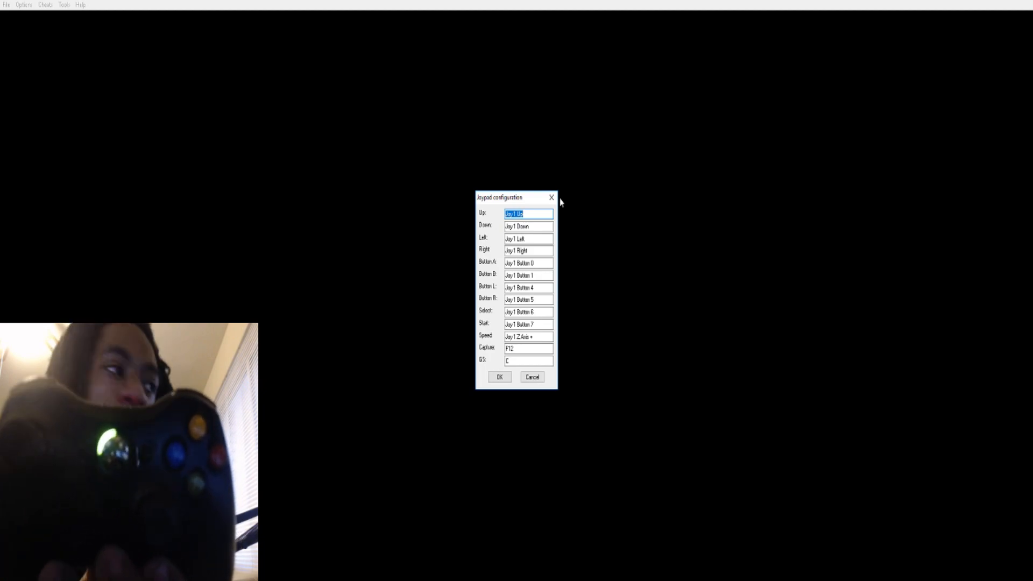
click(528, 226)
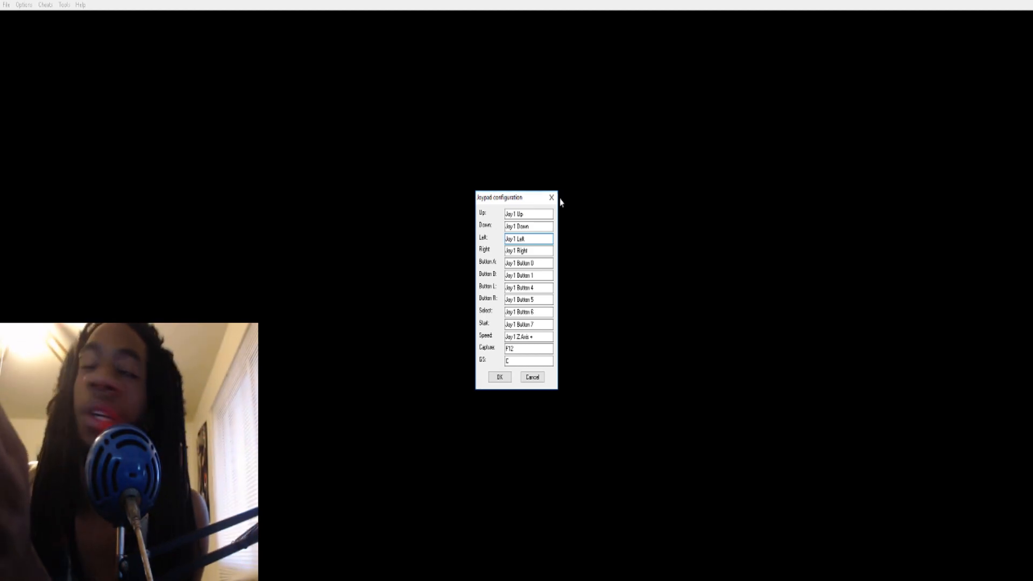
click(529, 250)
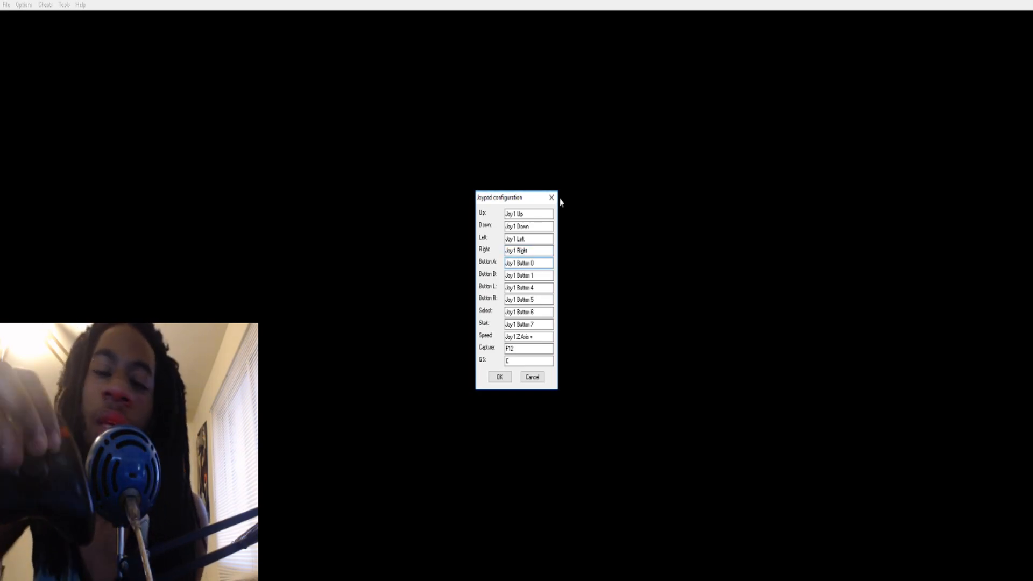
click(529, 275)
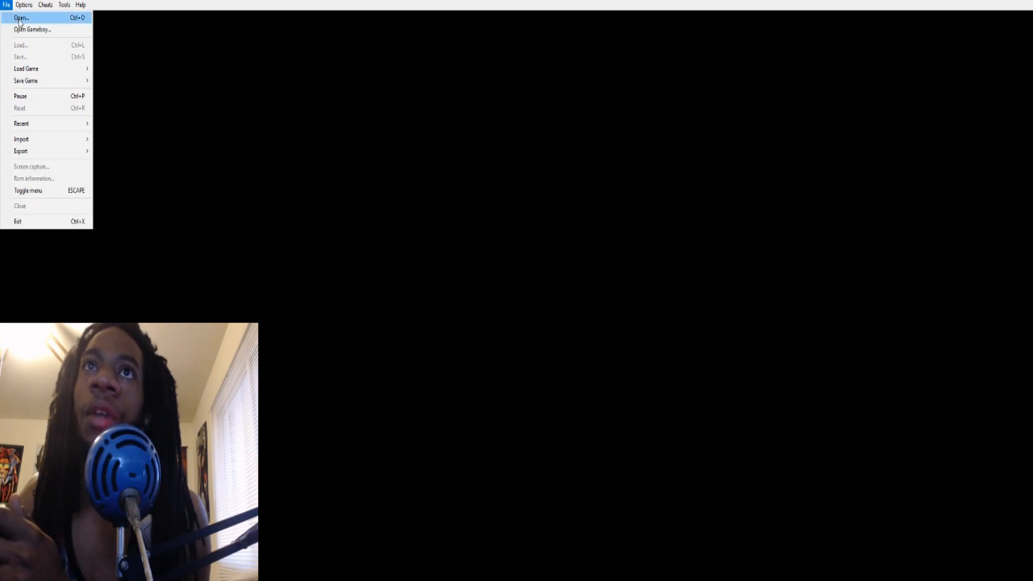
mouse_move(21, 124)
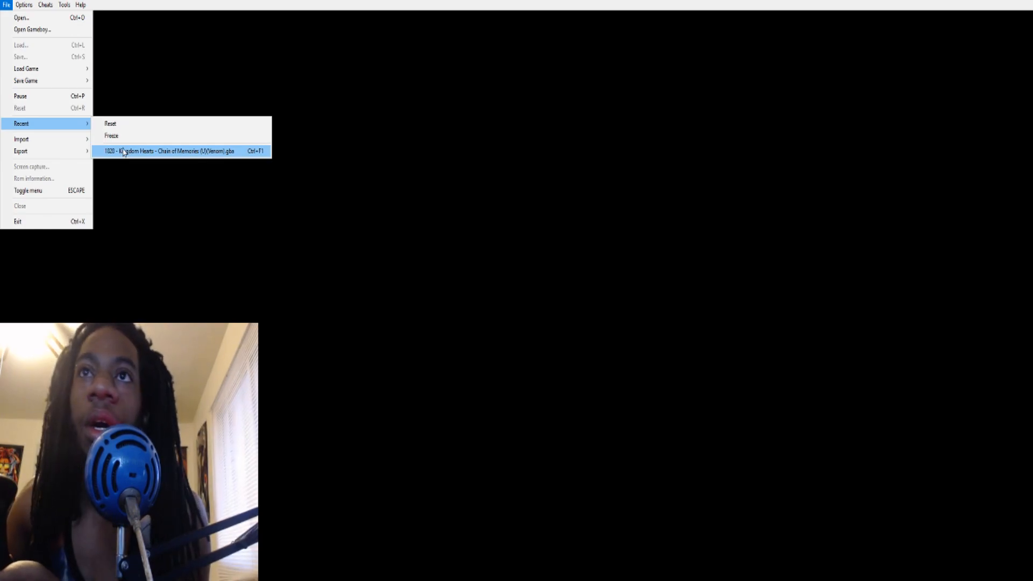
Load Kingdom Hearts - Chain of Memories from the recent files list
click(168, 151)
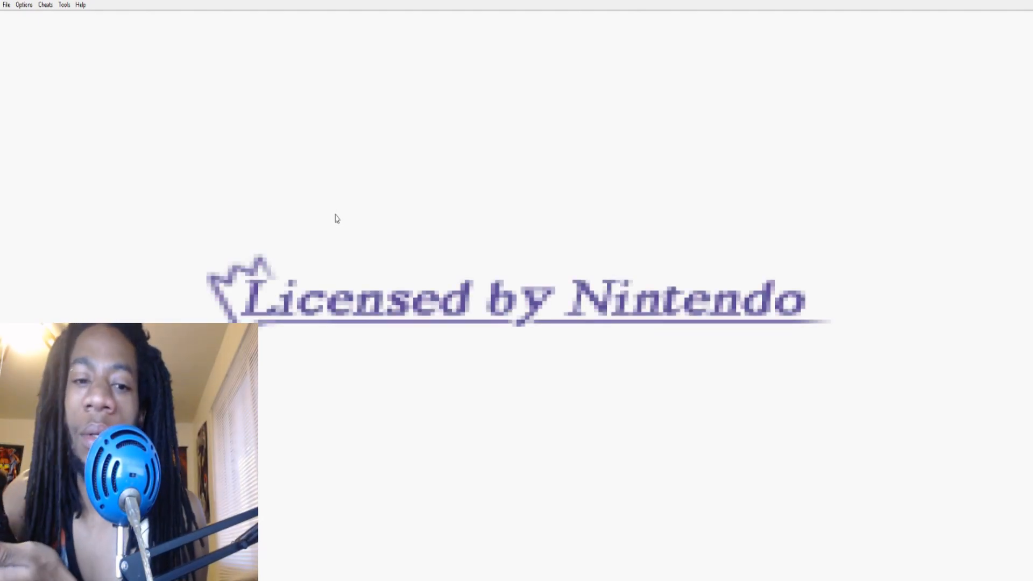